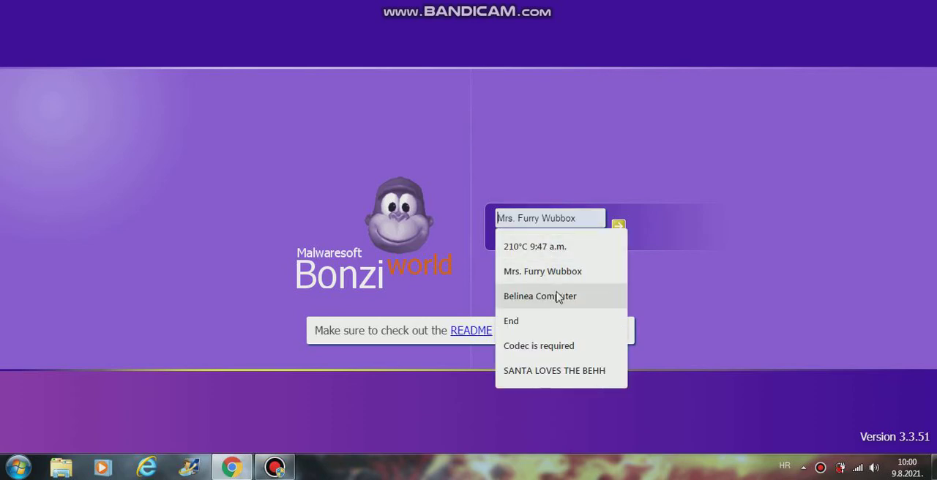
- Join the chat room under the saved name 'Belinea Computer'
left_click(538, 295)
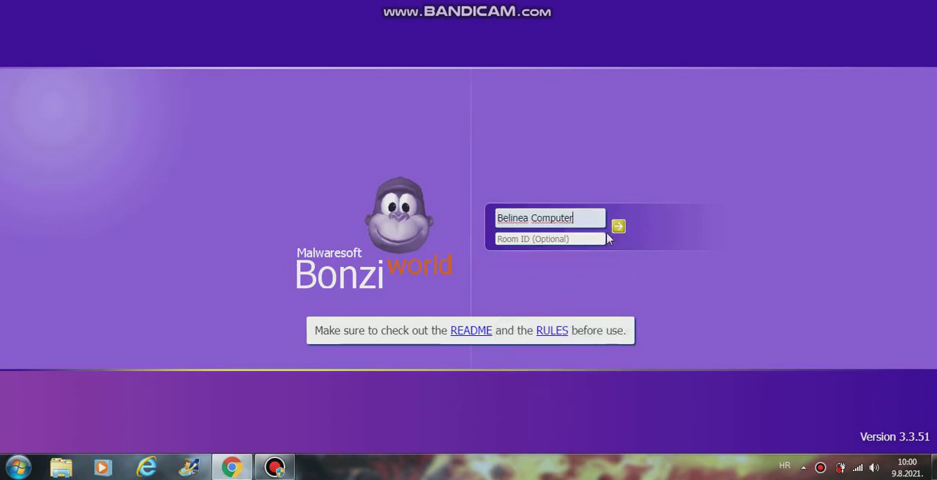
left_click(617, 225)
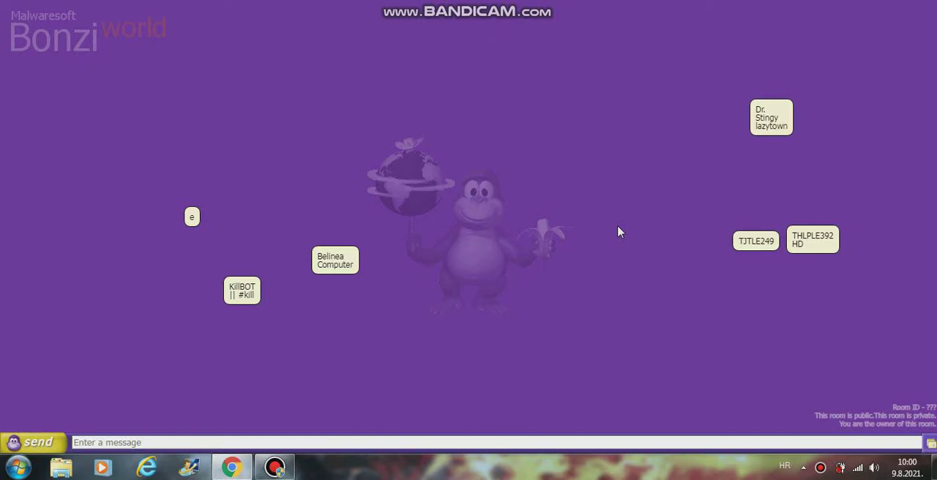
- Send the '/speed 1' and '/pit' commands into the room chat
left_click(35, 442)
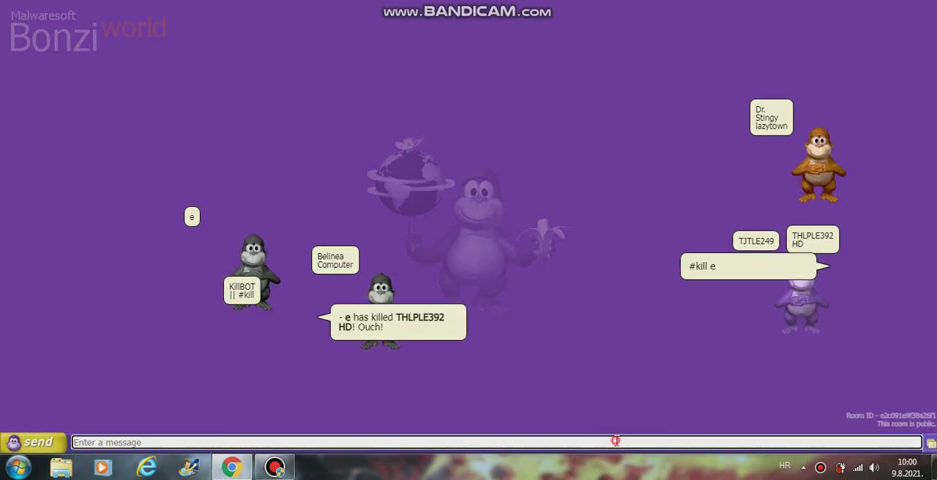
type("/speed 1")
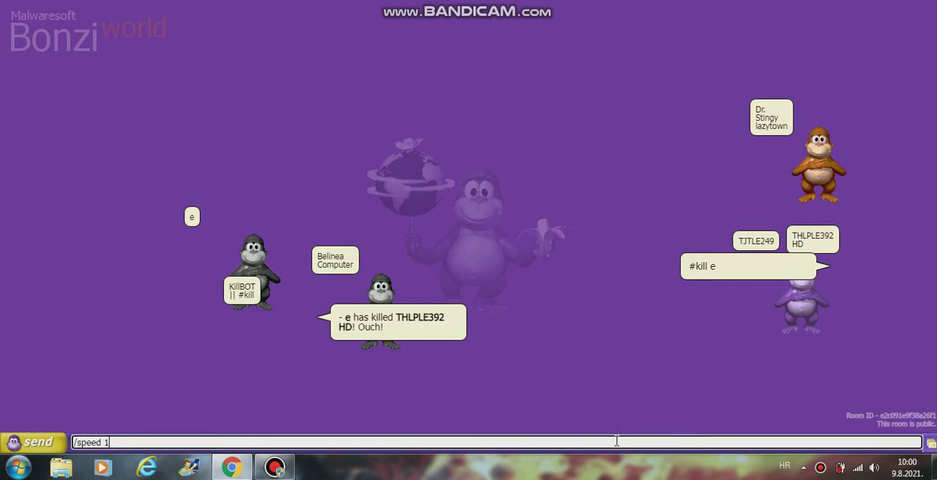
type("/pit")
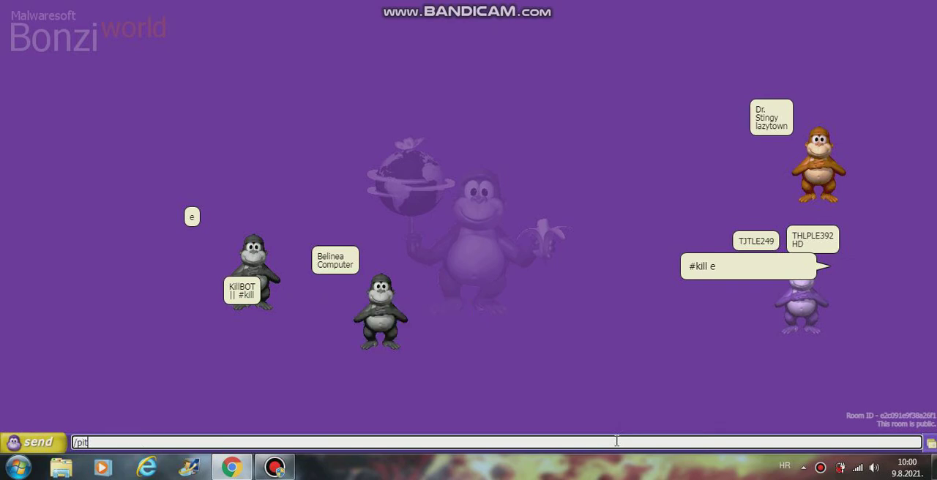
key("enter")
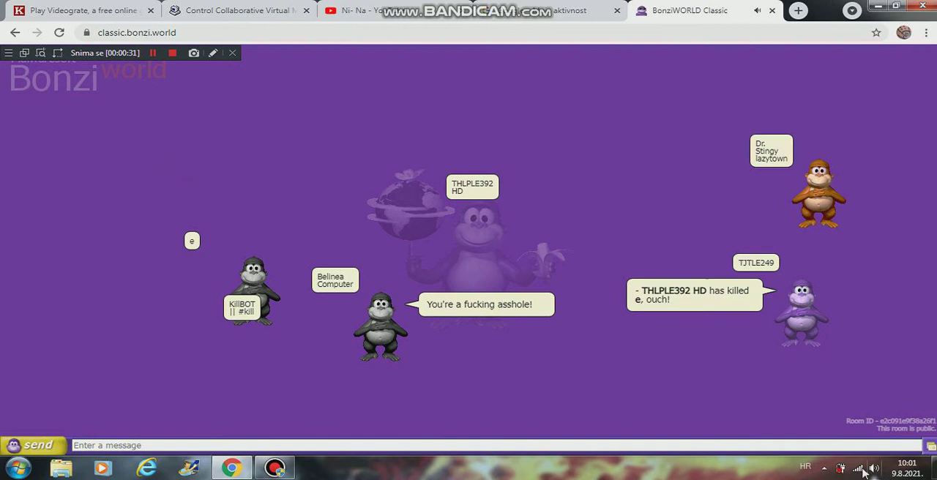
- Post a '$nick' command naming Doofy The Dragon, then move to the YouTube channel page
left_click(875, 469)
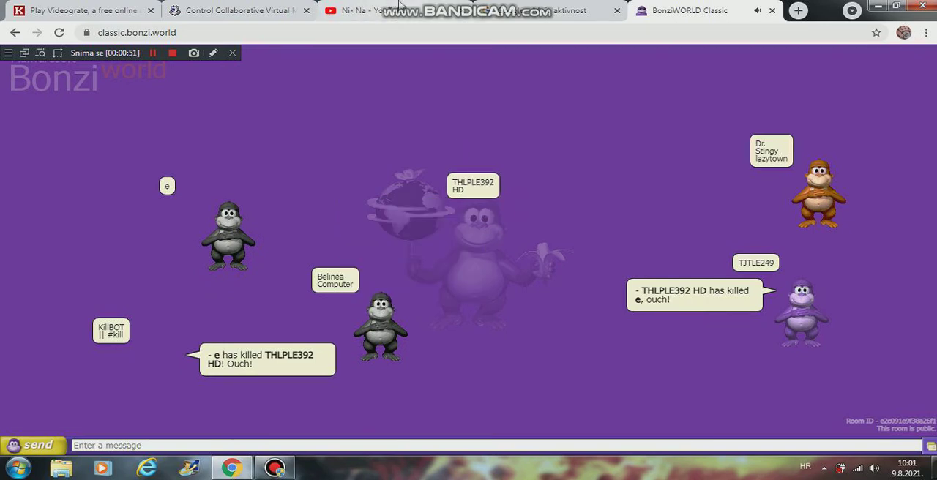
left_click(490, 445)
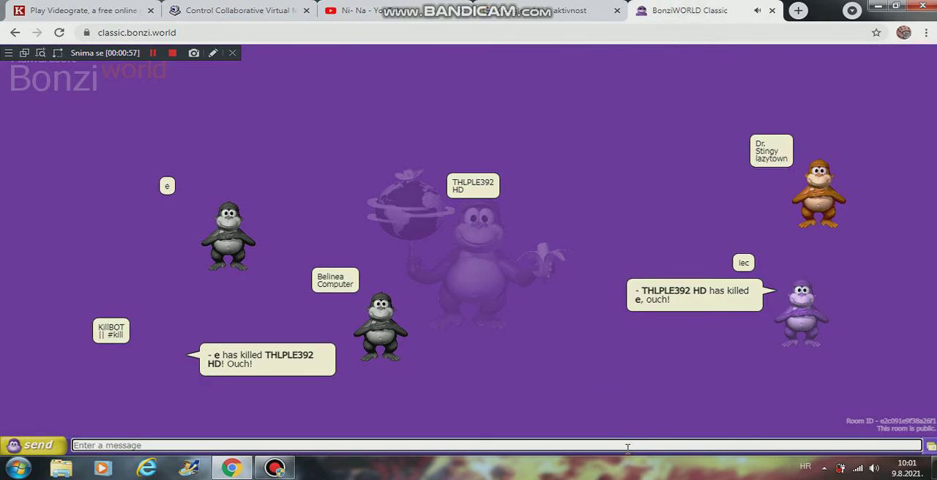
type("$nick")
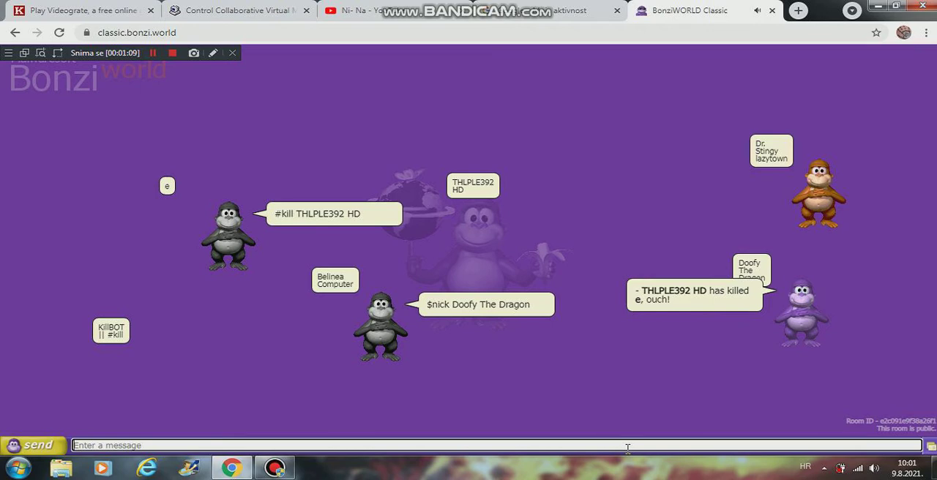
left_click(358, 10)
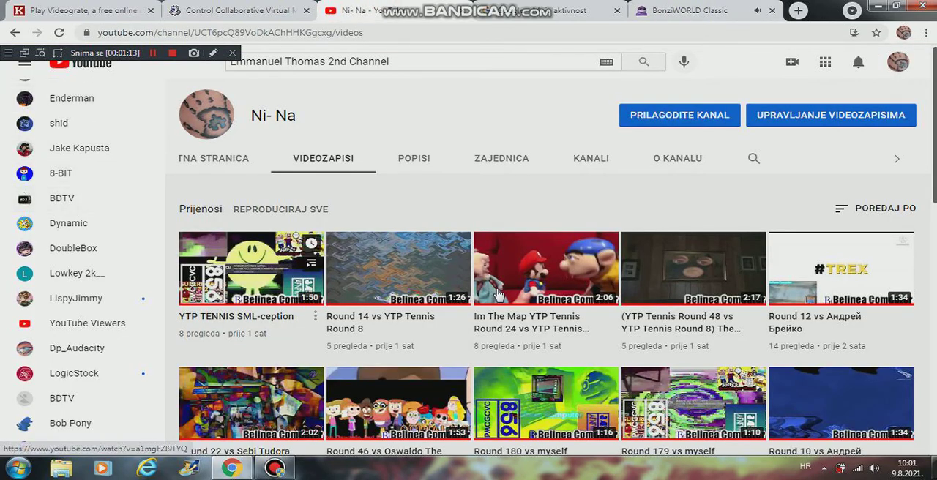
- Search the channel for 'Doofy The Dragon' and copy the first result's video link for the chat
scroll("down", 3)
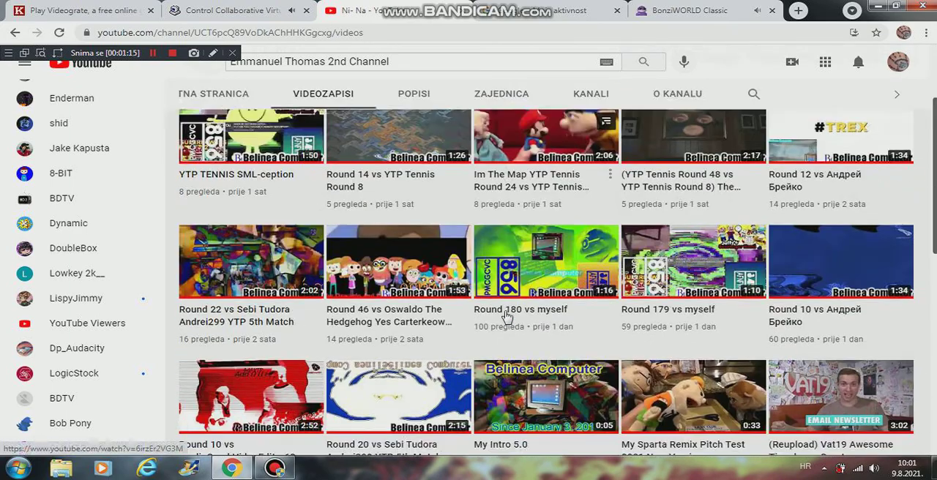
scroll("down", 3)
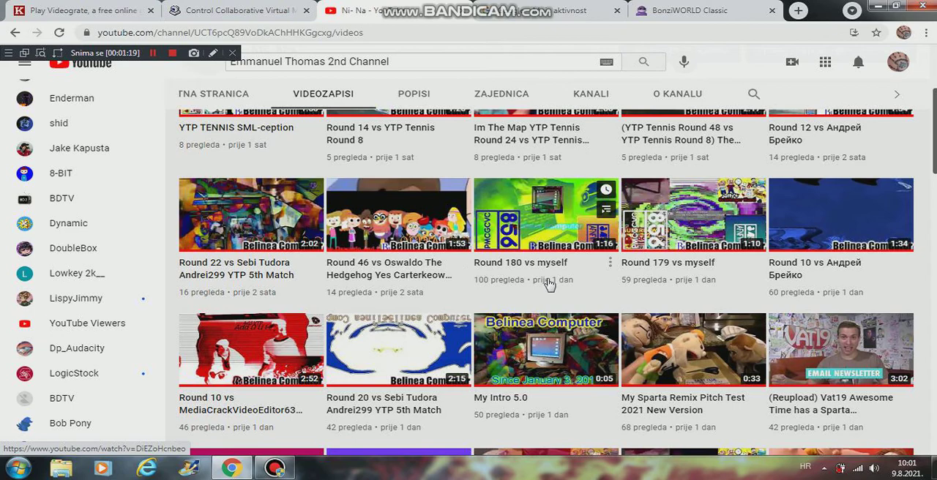
scroll("down", 3)
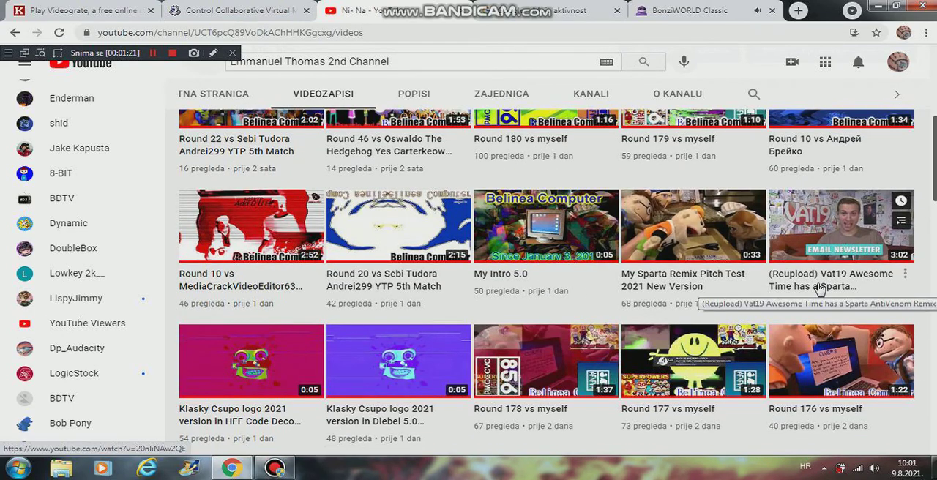
mouse_move(570, 325)
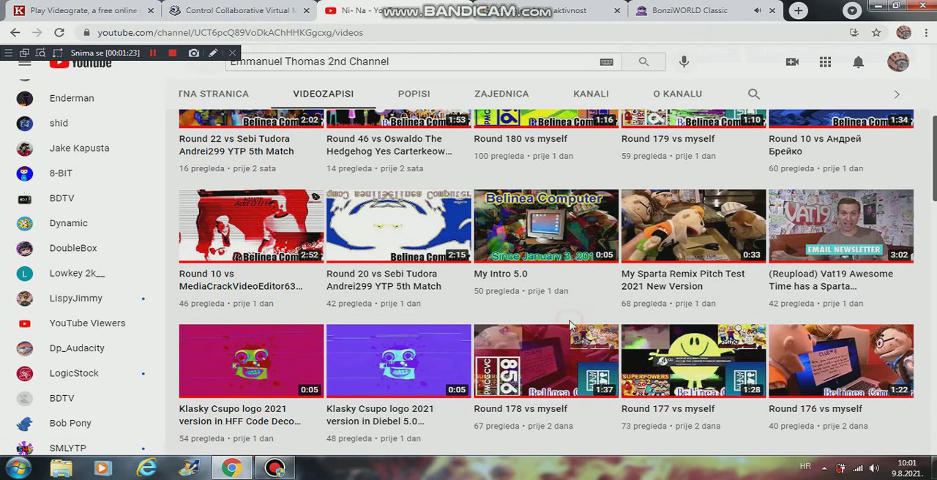
left_click(688, 10)
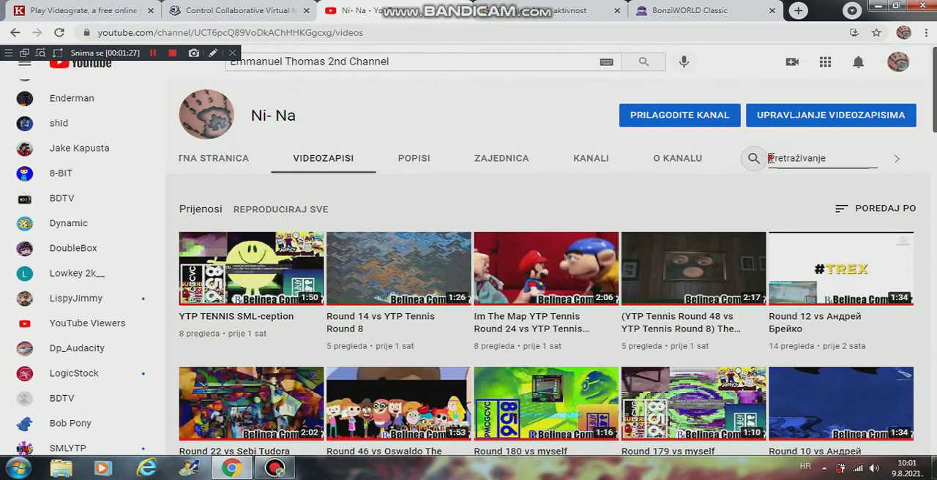
type("Doofy The Dragon")
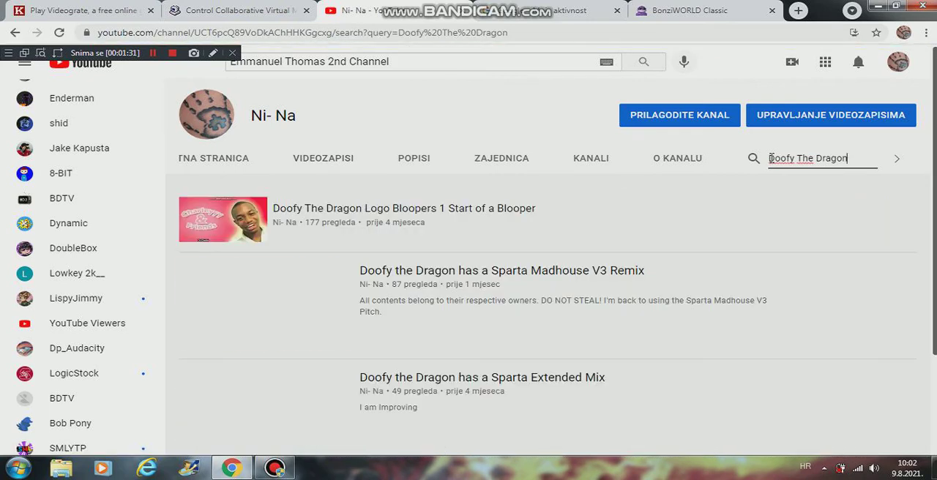
right_click(223, 220)
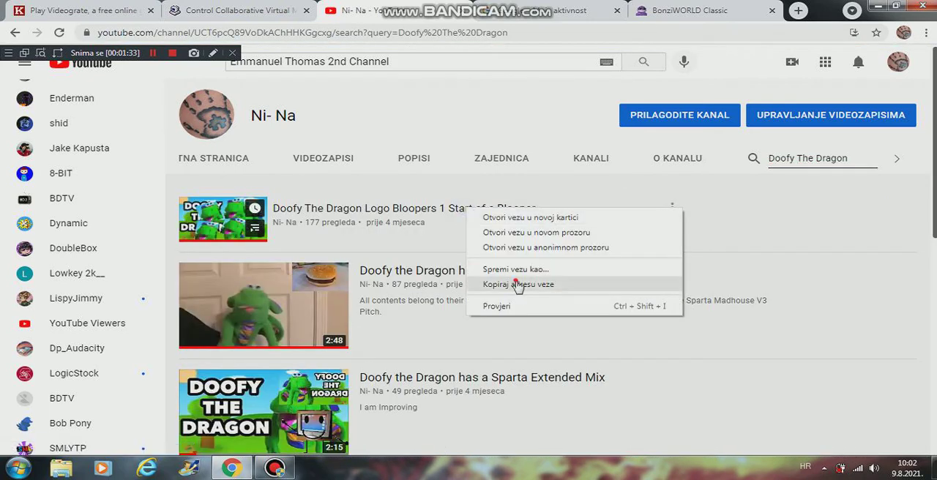
left_click(681, 11)
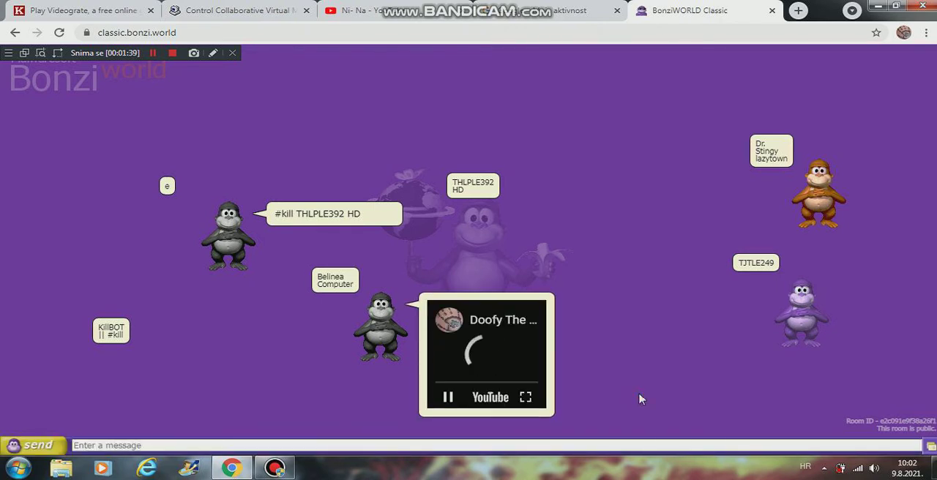
- Put the shared Doofy the Dragon video into a picture-in-picture window
left_click(59, 53)
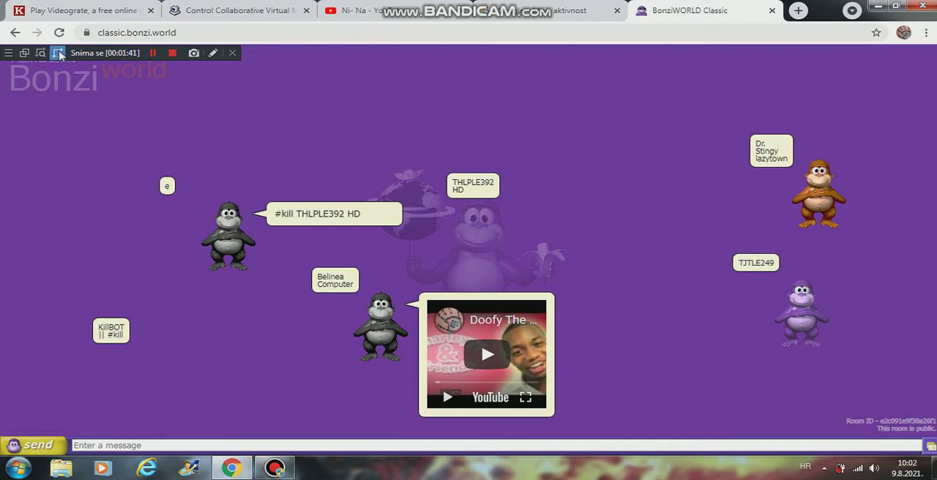
left_click(58, 53)
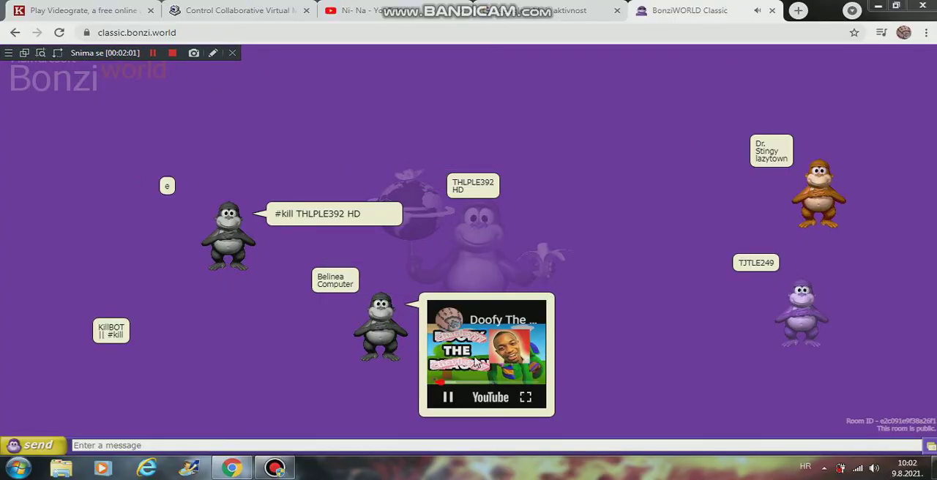
right_click(556, 337)
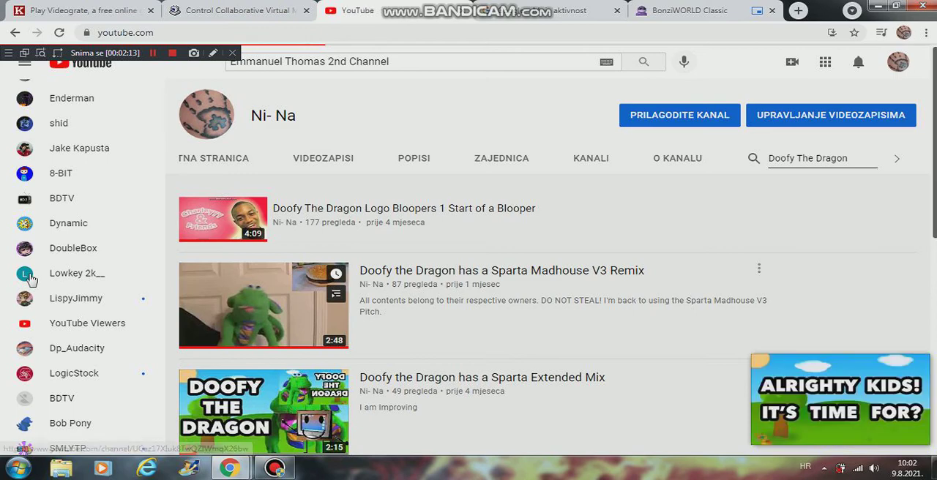
- Alternate between the chat room and YouTube, ending on the YouTube home feed
left_click(685, 10)
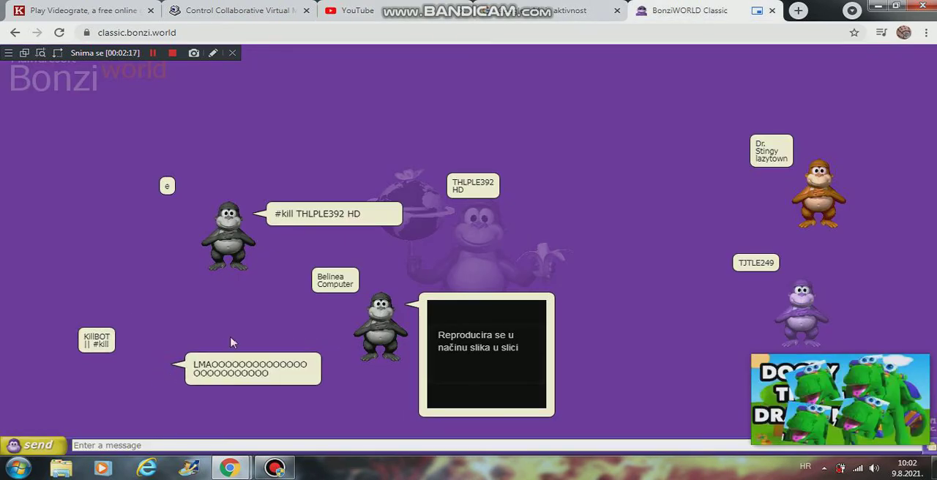
left_click(357, 11)
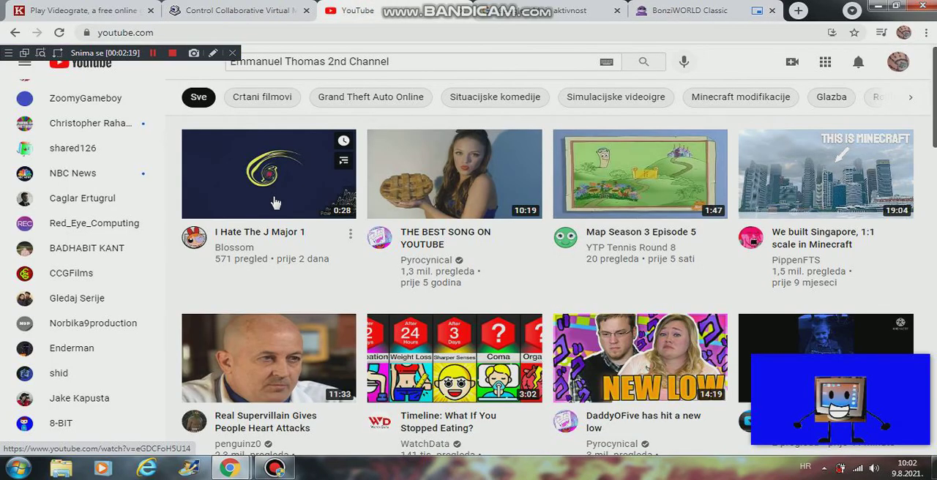
scroll("down", 3)
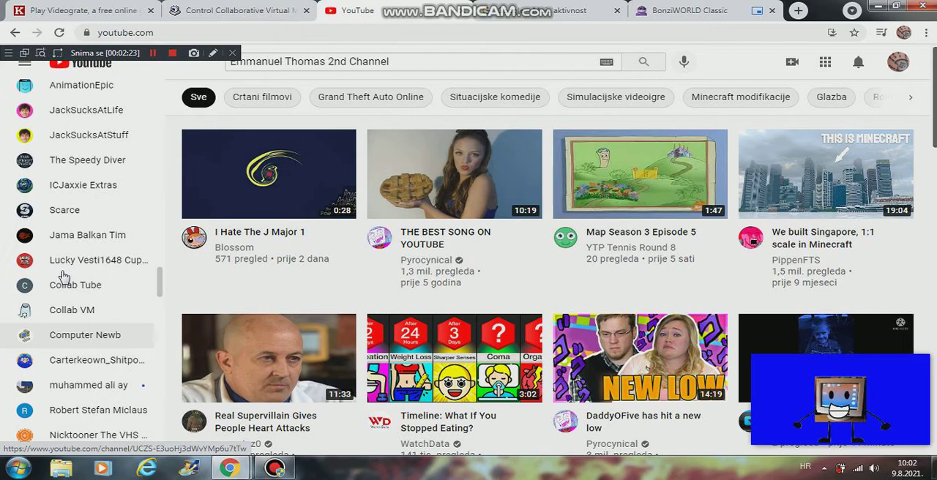
left_click(688, 10)
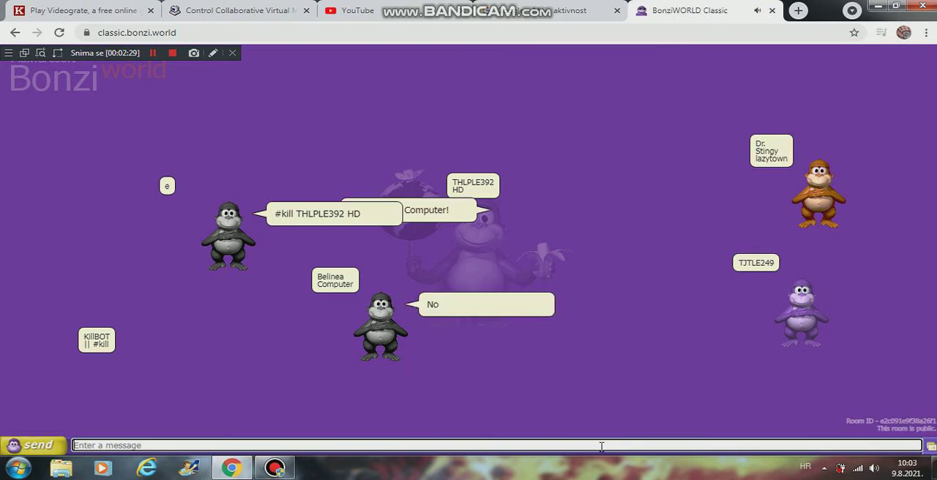
type("o")
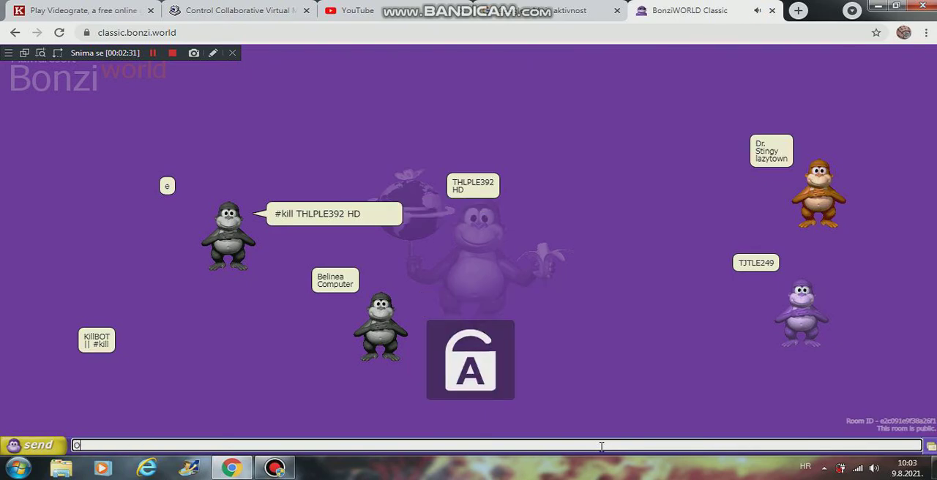
left_click(349, 11)
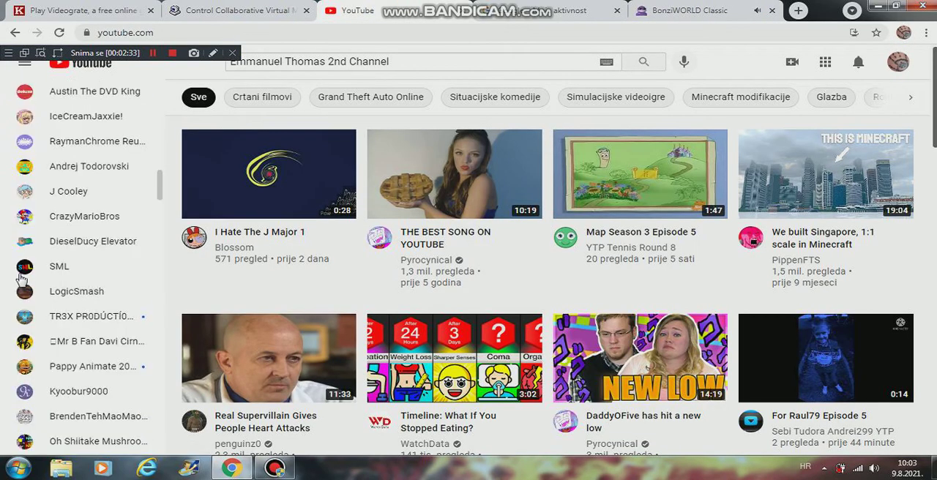
- Browse the subscriptions to the NBC BFDIA Klasky Csupo 2021 channel, then return to the chat room
scroll("down", 3)
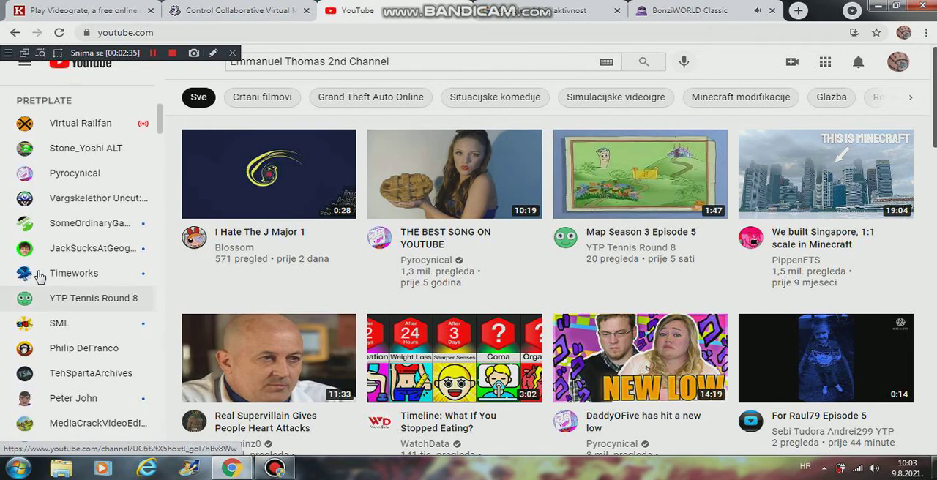
mouse_move(110, 324)
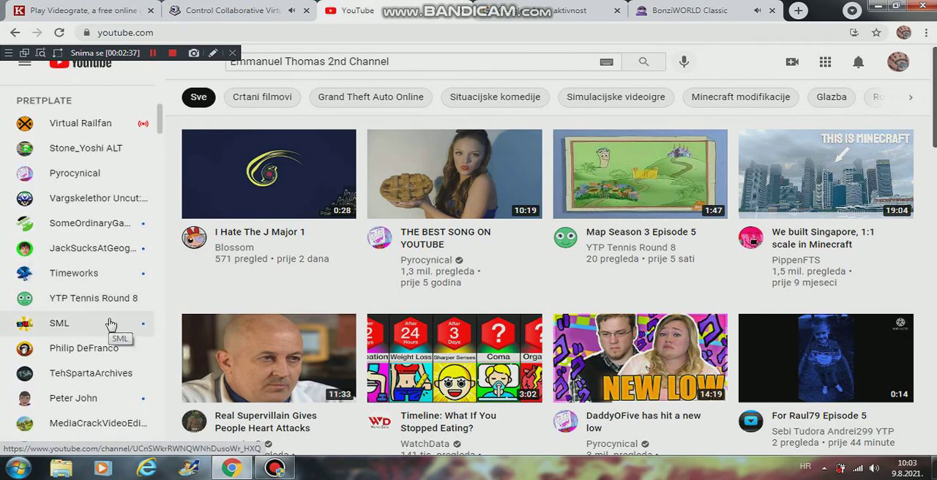
scroll("down", 3)
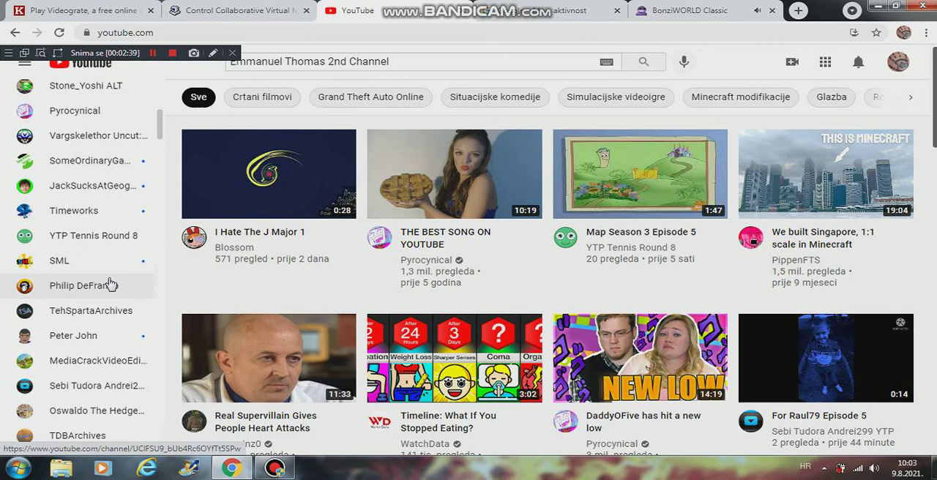
scroll("down", 3)
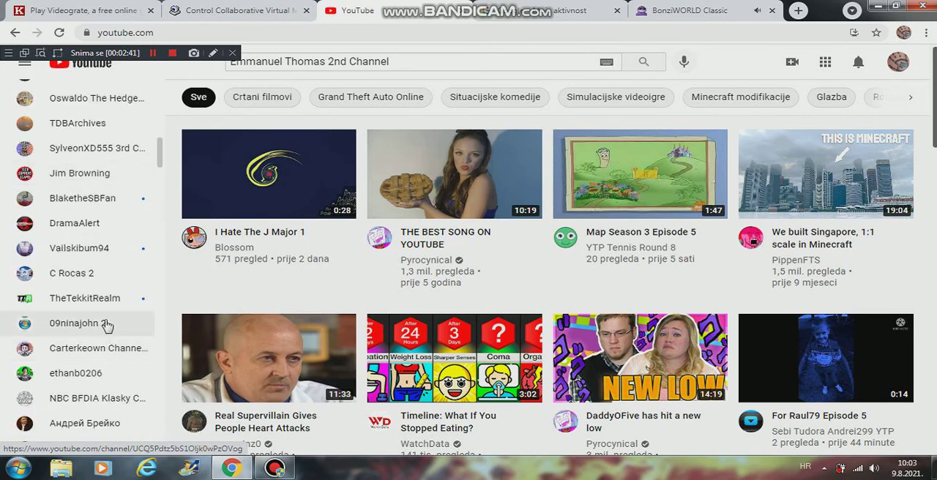
scroll("down", 3)
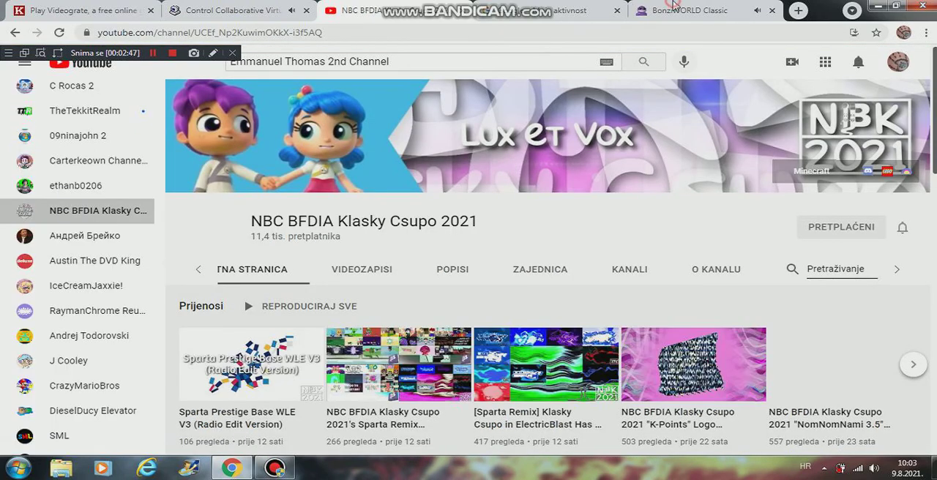
left_click(688, 10)
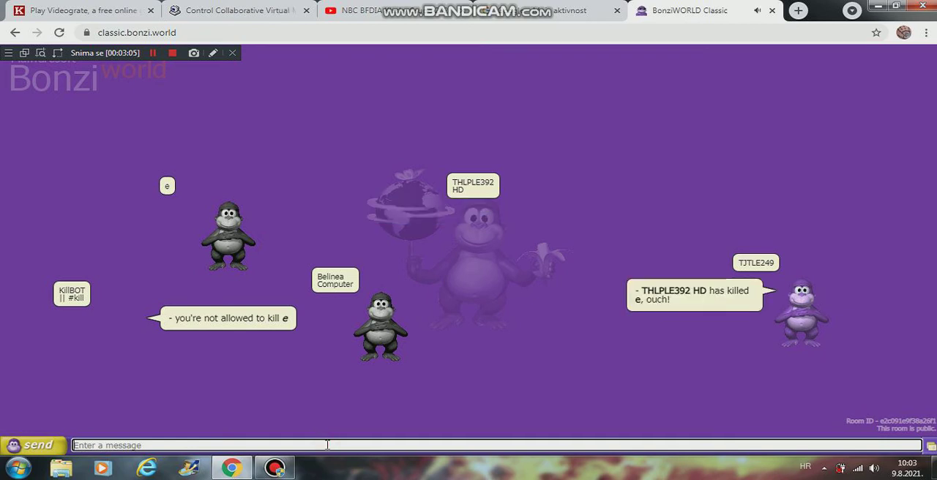
type("skill")
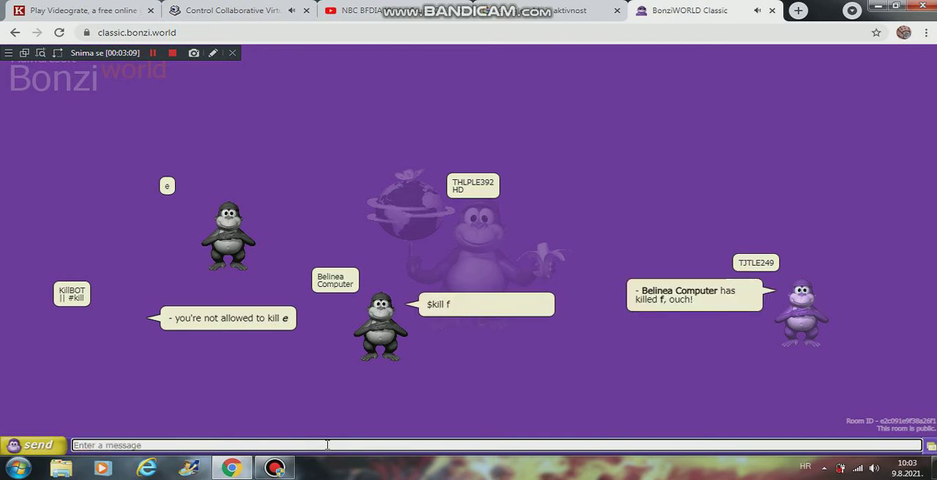
type("$")
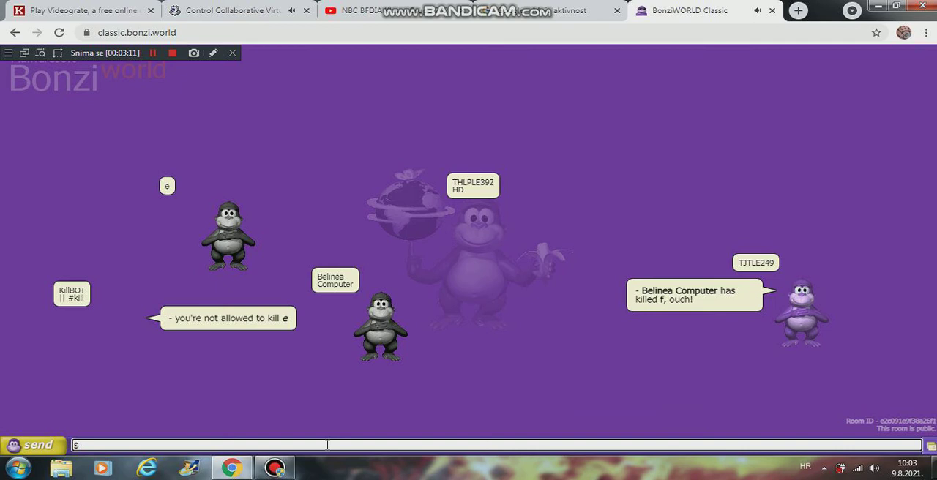
type("kill")
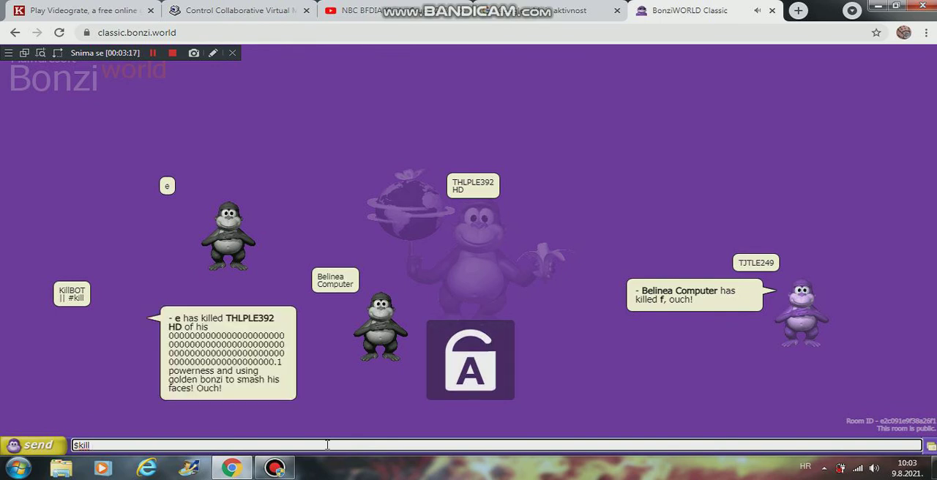
type("Emmanuel Thom")
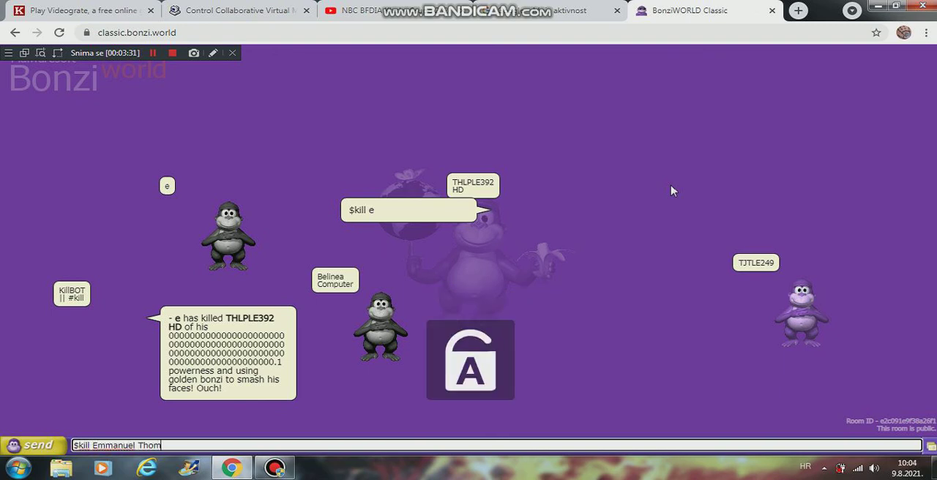
key("enter")
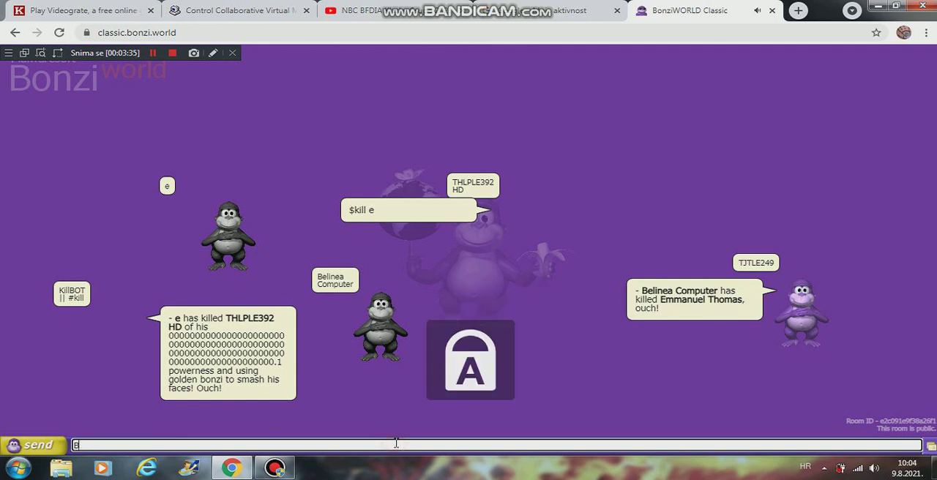
type("BonziWORLD Part")
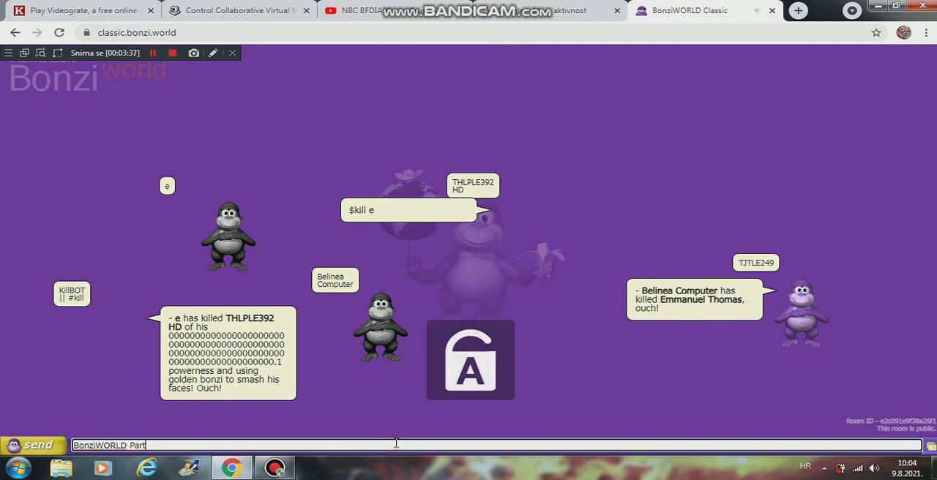